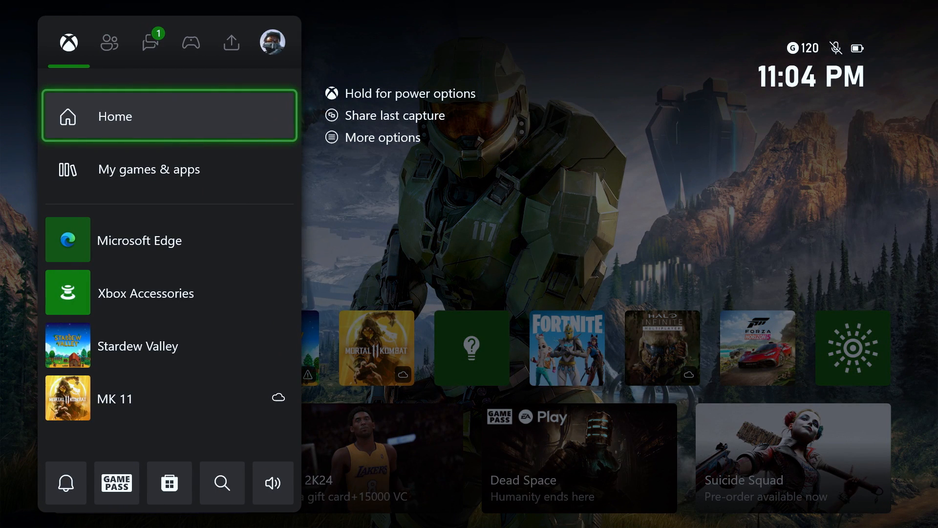
# Switch the open guide to the Profile & system panel.
pyautogui.click(274, 43)
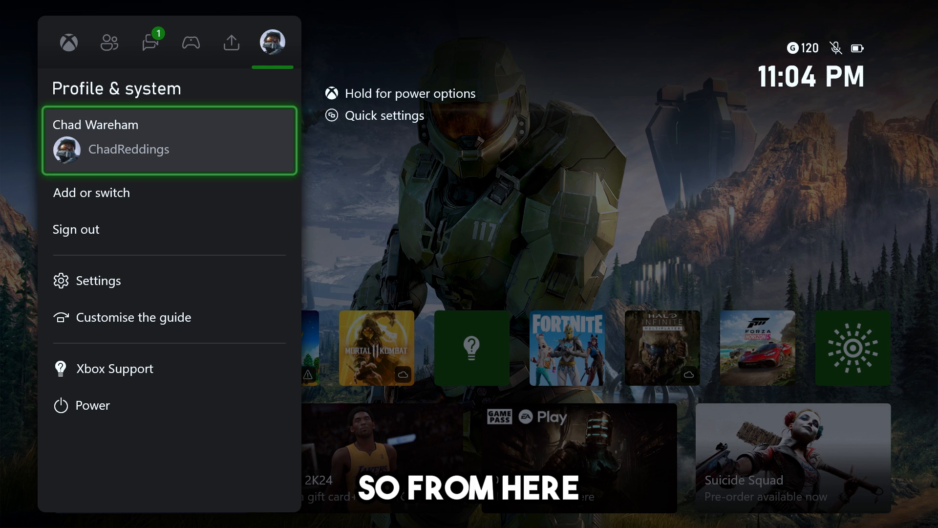
# Navigate Settings > Account > Payment & billing to reach order history and payment options.
pyautogui.click(97, 281)
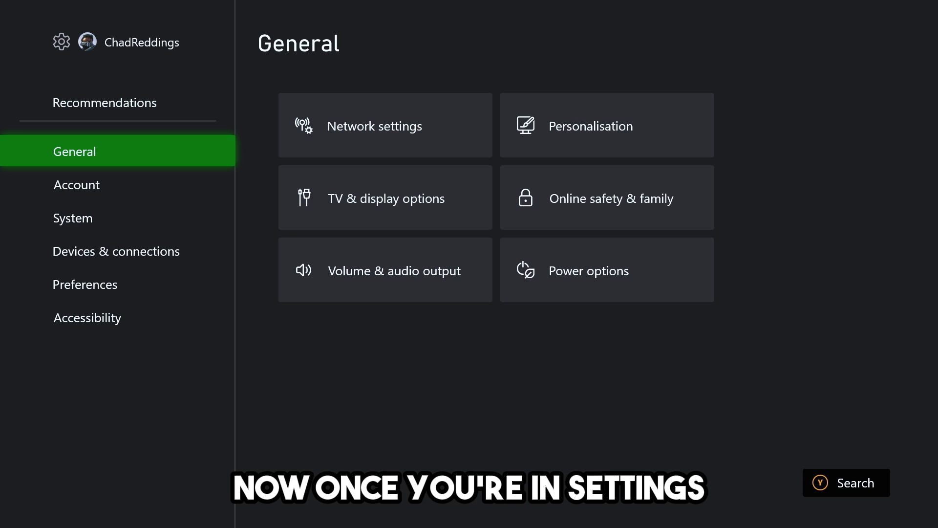
pyautogui.click(76, 184)
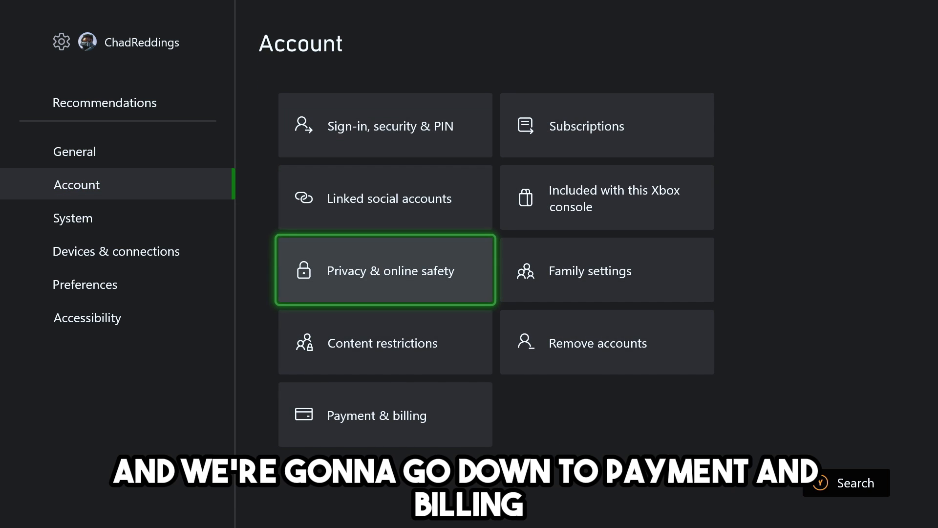
pyautogui.click(377, 414)
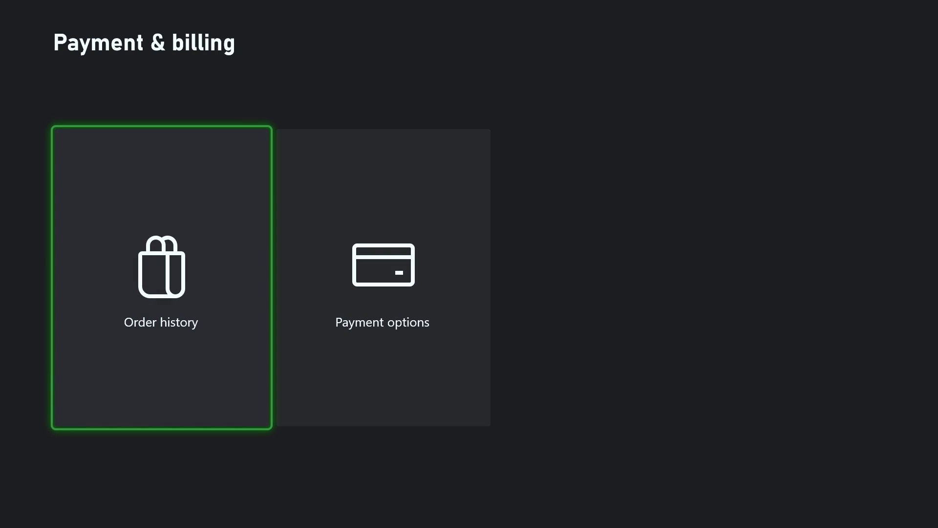
pyautogui.click(382, 285)
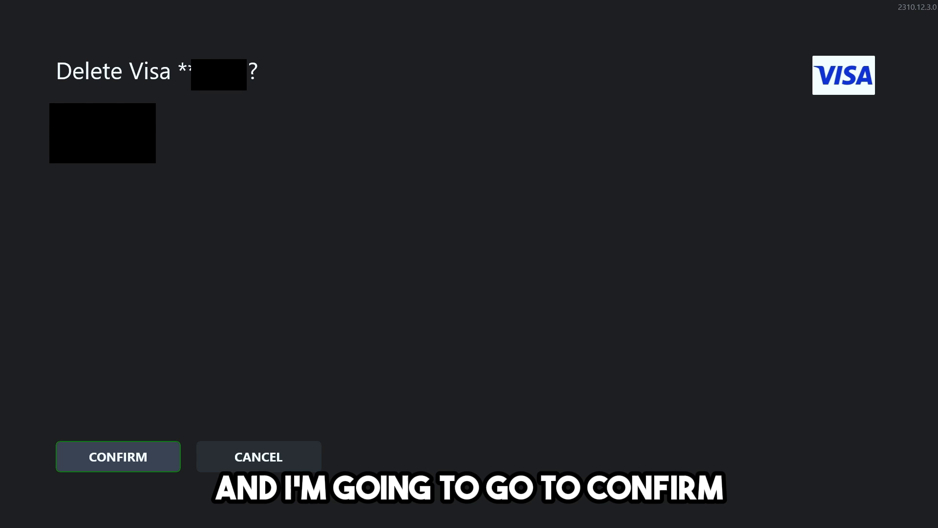
# Confirm the Delete Visa prompt so no saved payment methods remain.
pyautogui.click(117, 456)
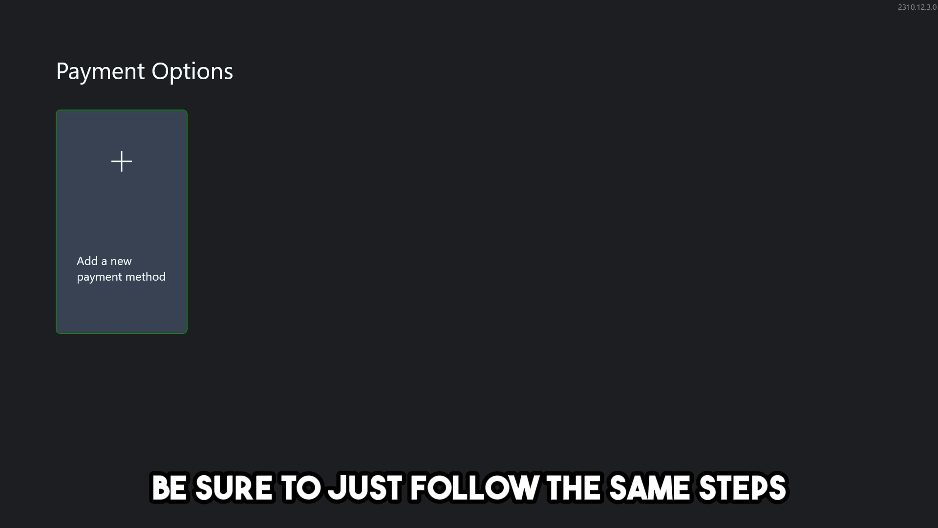